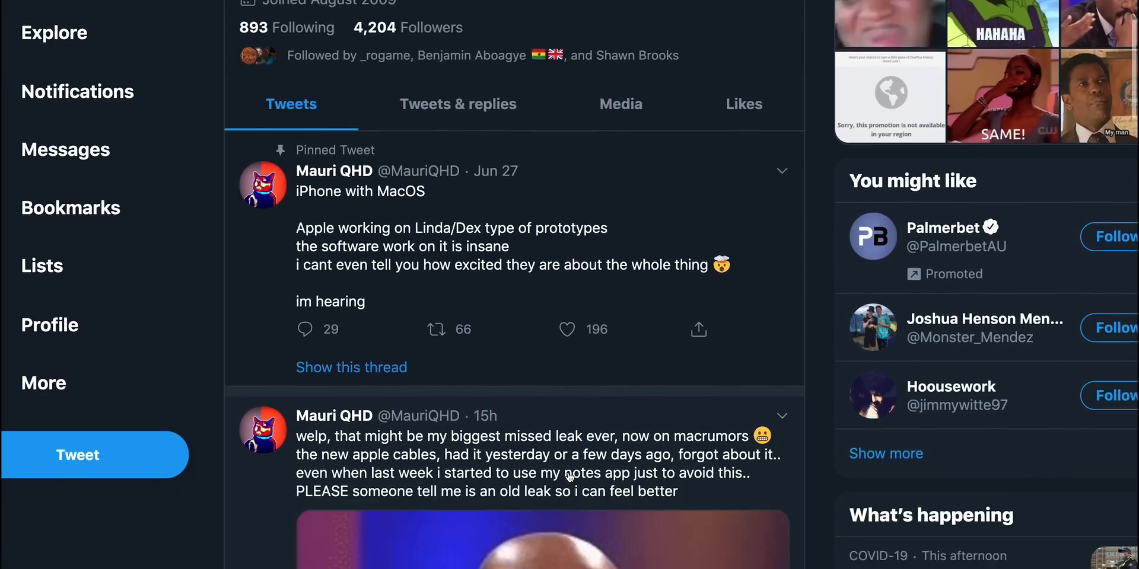
- Scroll Mauri QHD's Twitter timeline down past the pinned tweet to the July 12 Apple rumor tweets
scroll(down, 3)
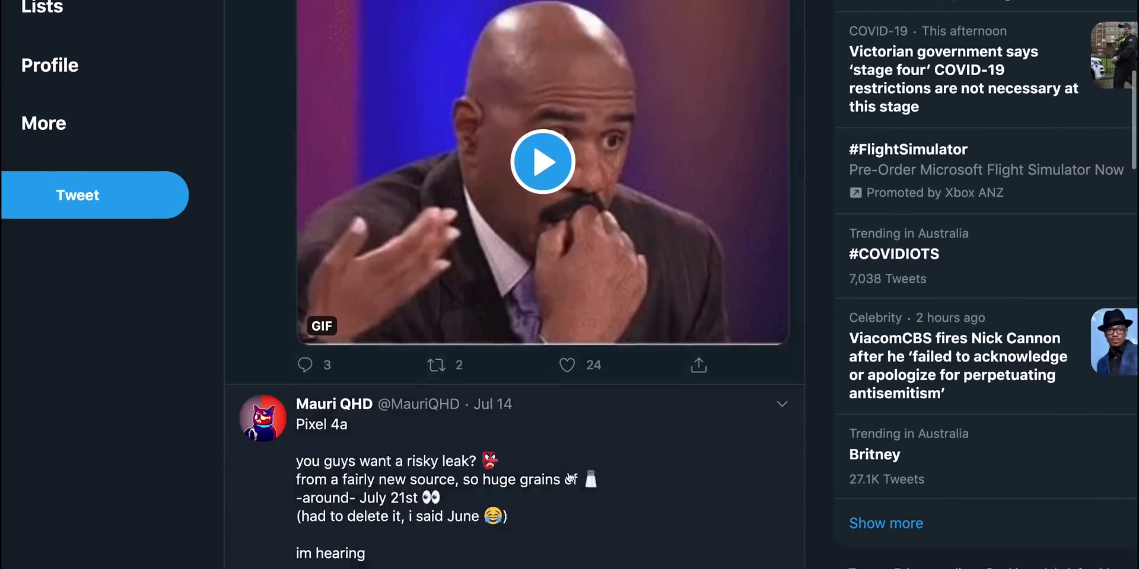
scroll(down, 3)
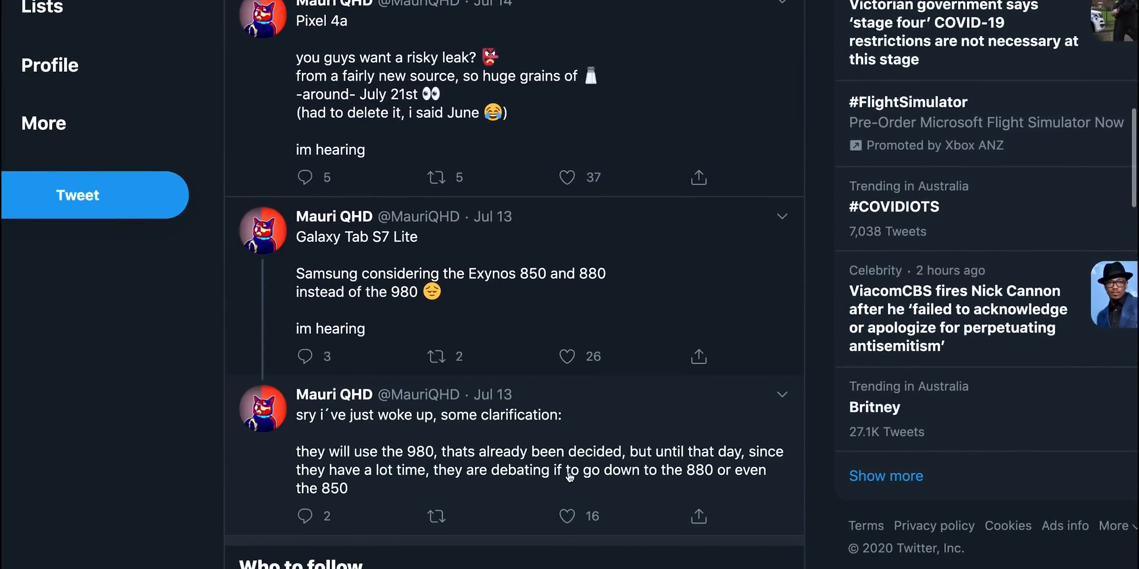
scroll(down, 3)
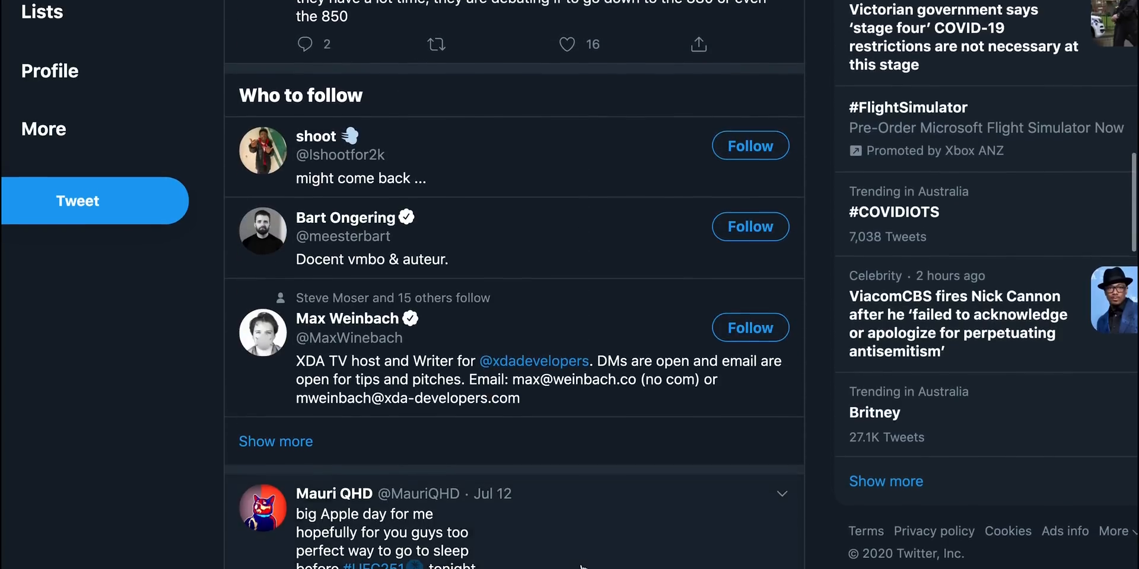
scroll(down, 3)
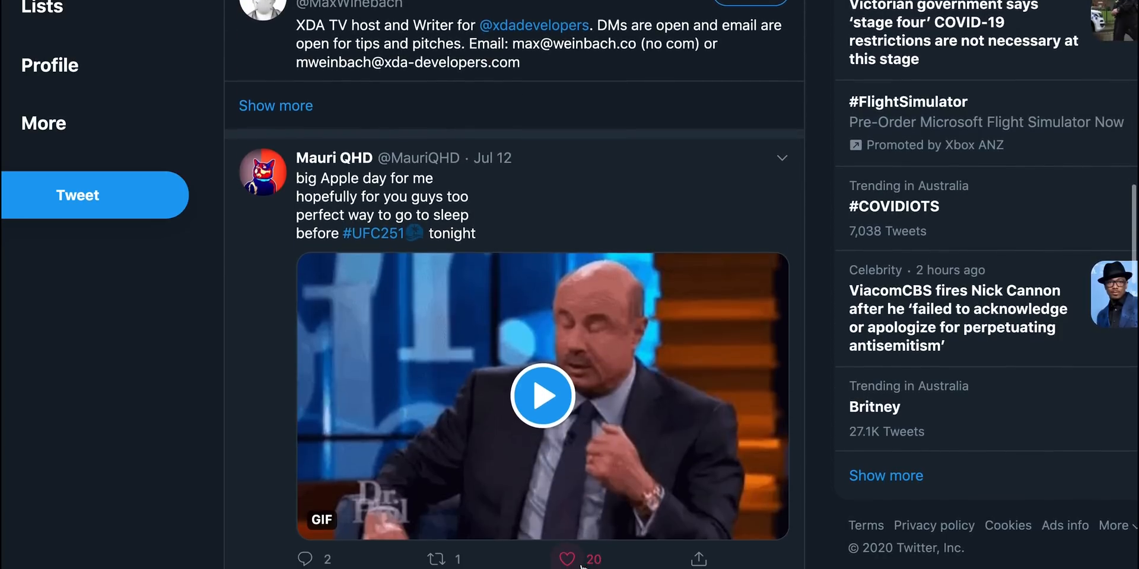
scroll(down, 3)
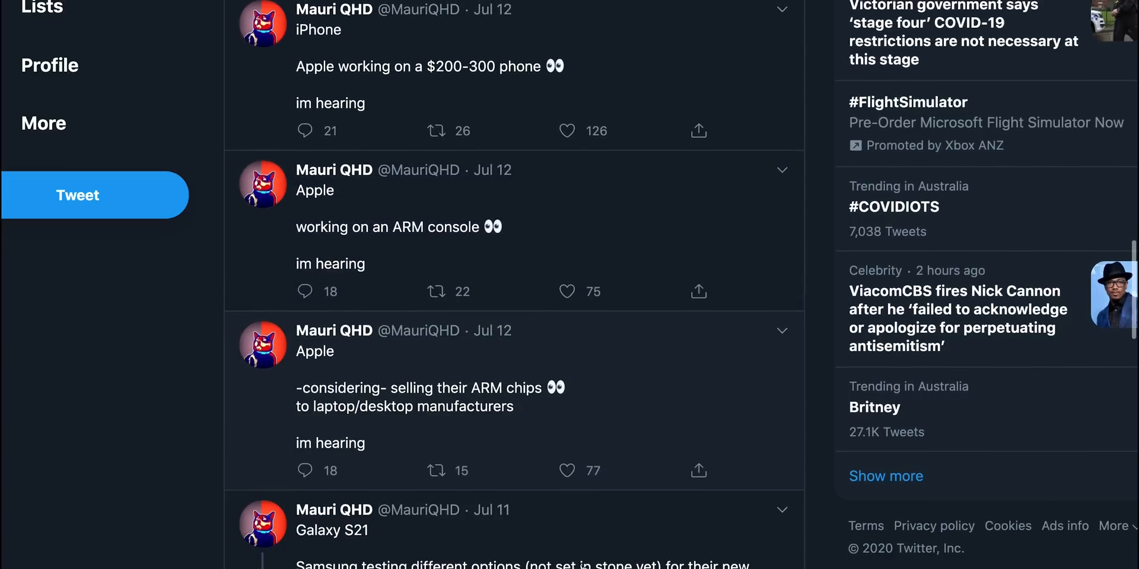
scroll(down, 3)
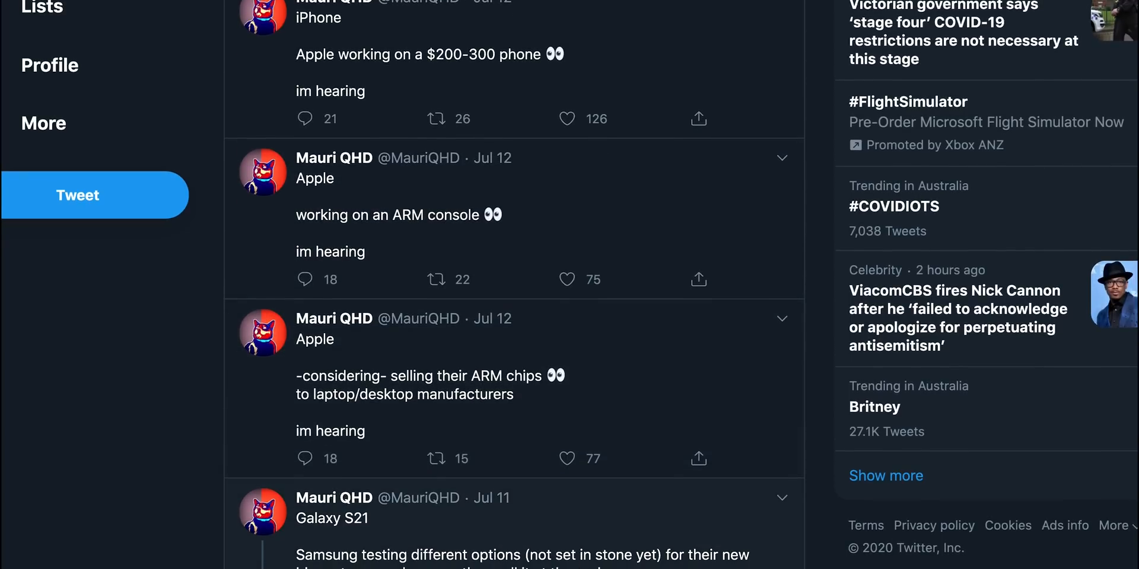
mouse_move(866, 146)
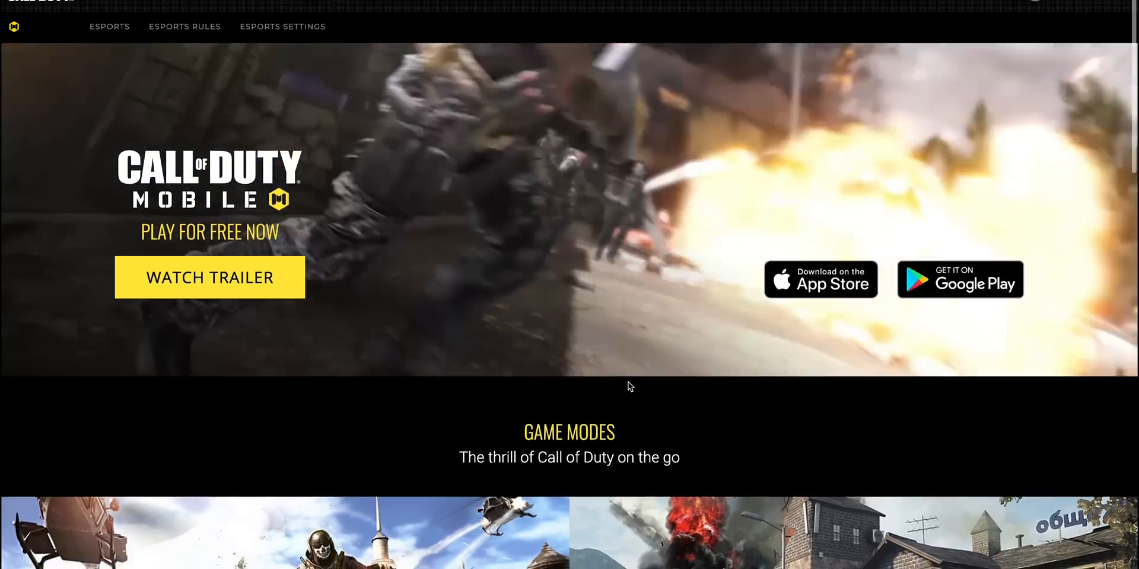
- Scroll the Call of Duty Mobile homepage through game modes, maps and characters to the Download Now section
scroll(down, 3)
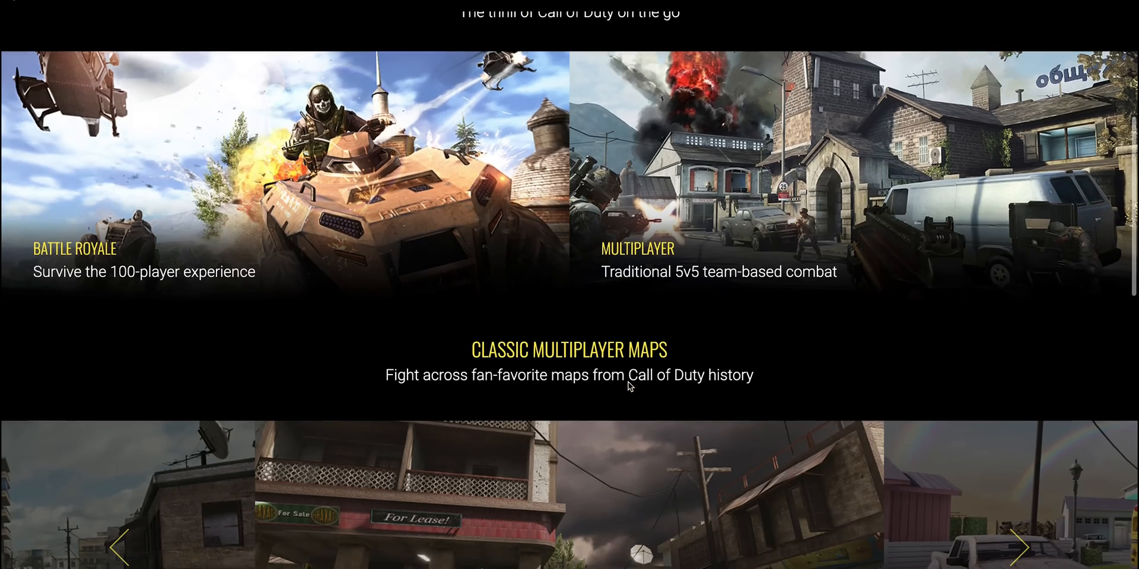
scroll(down, 3)
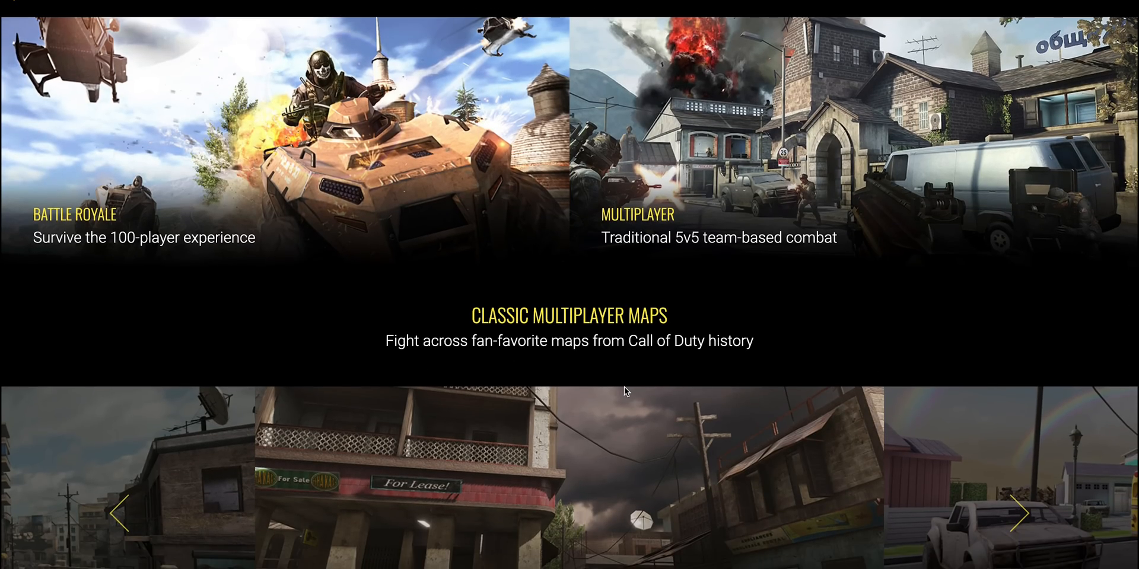
scroll(down, 3)
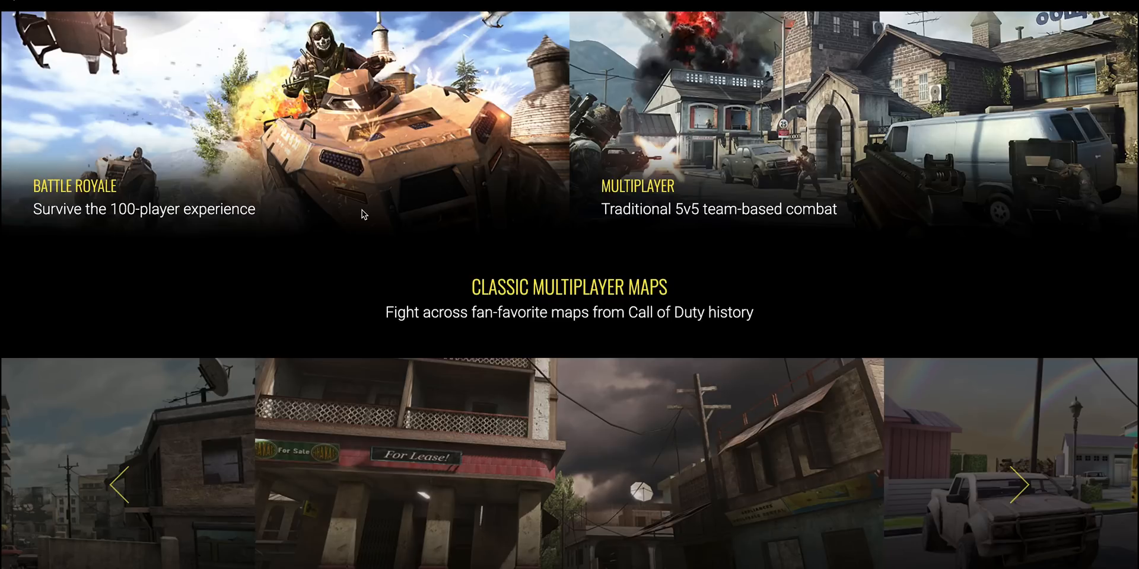
scroll(down, 3)
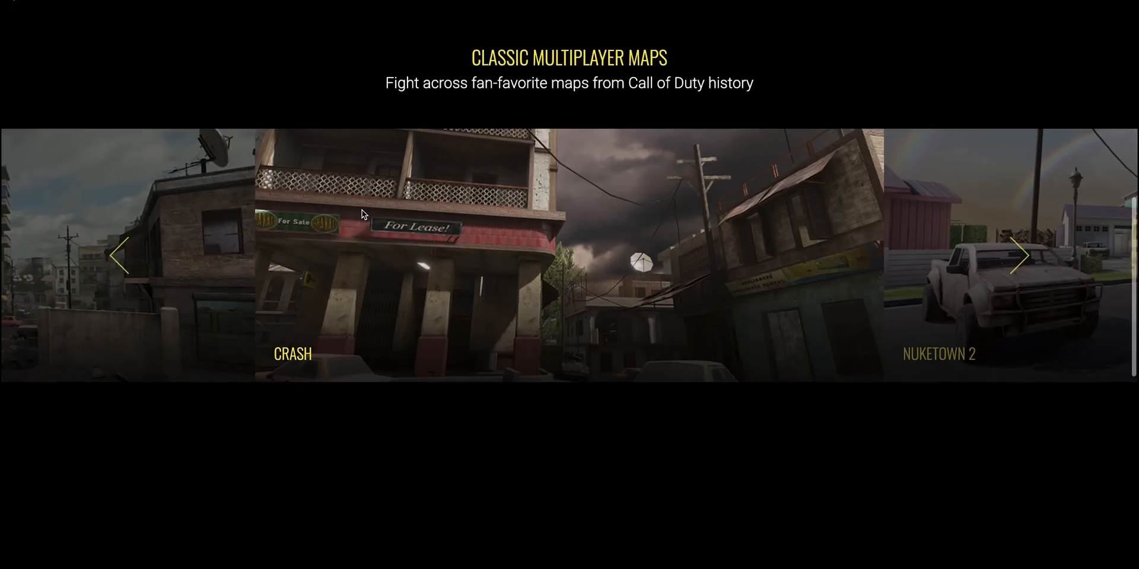
scroll(down, 3)
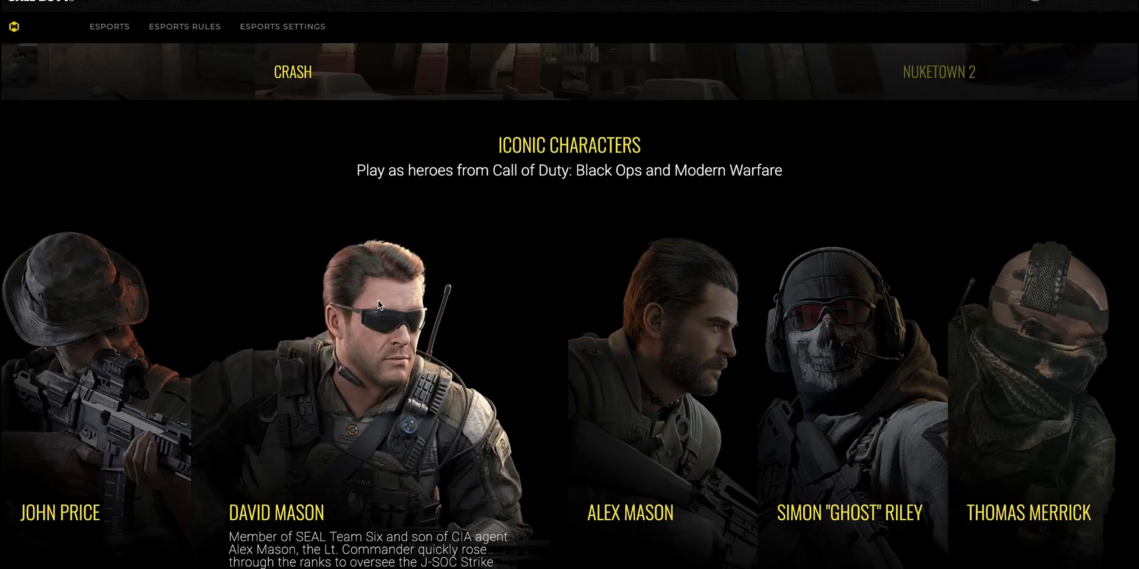
scroll(down, 3)
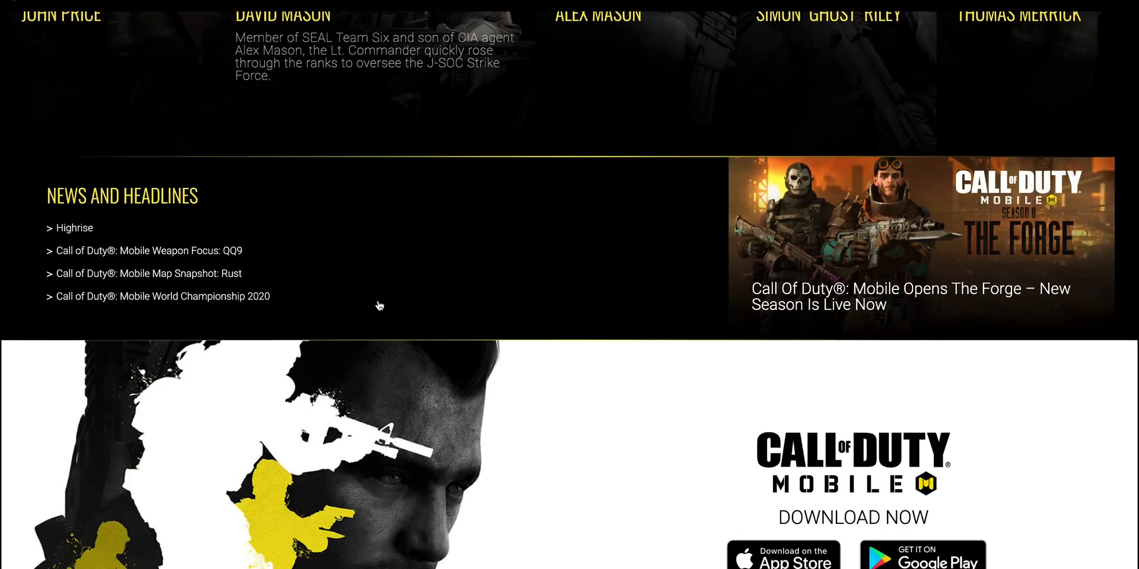
scroll(down, 3)
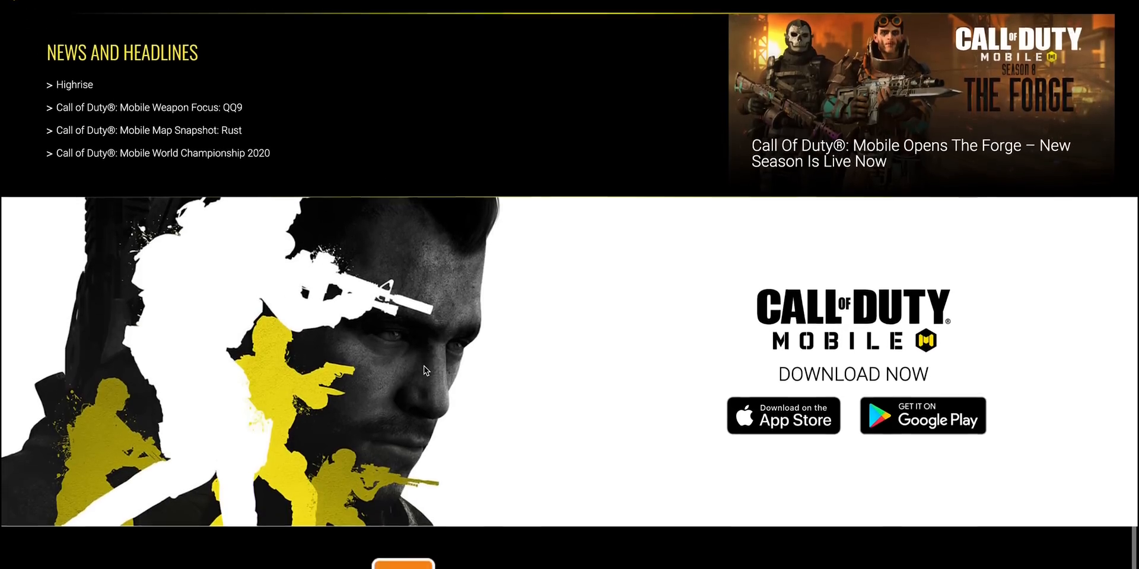
scroll(down, 3)
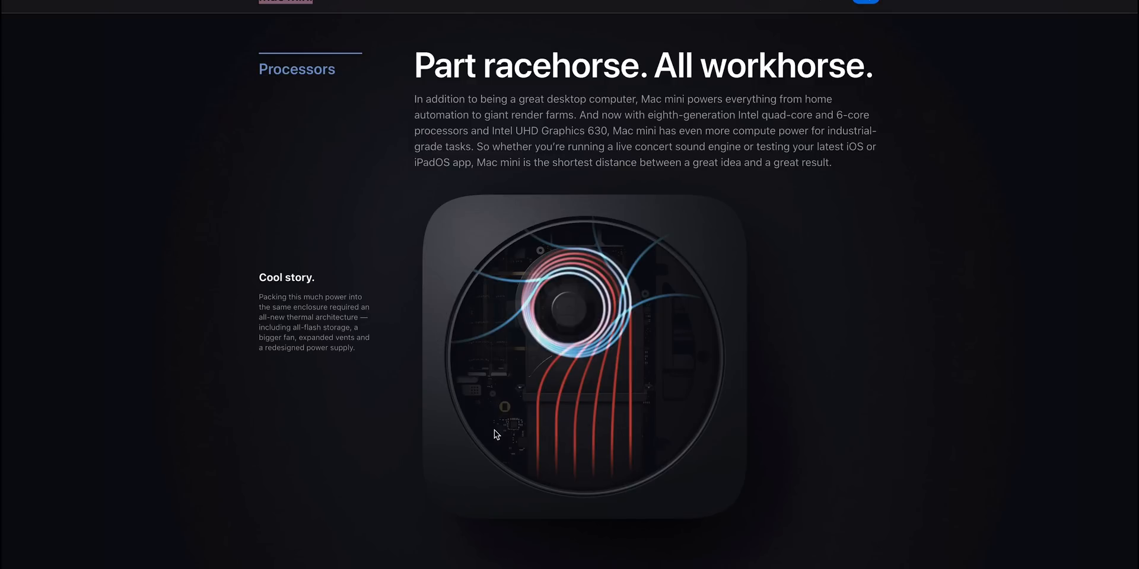
- Scroll the Mac mini overview through storage, memory, security and performance to the Shop now banner
scroll(down, 3)
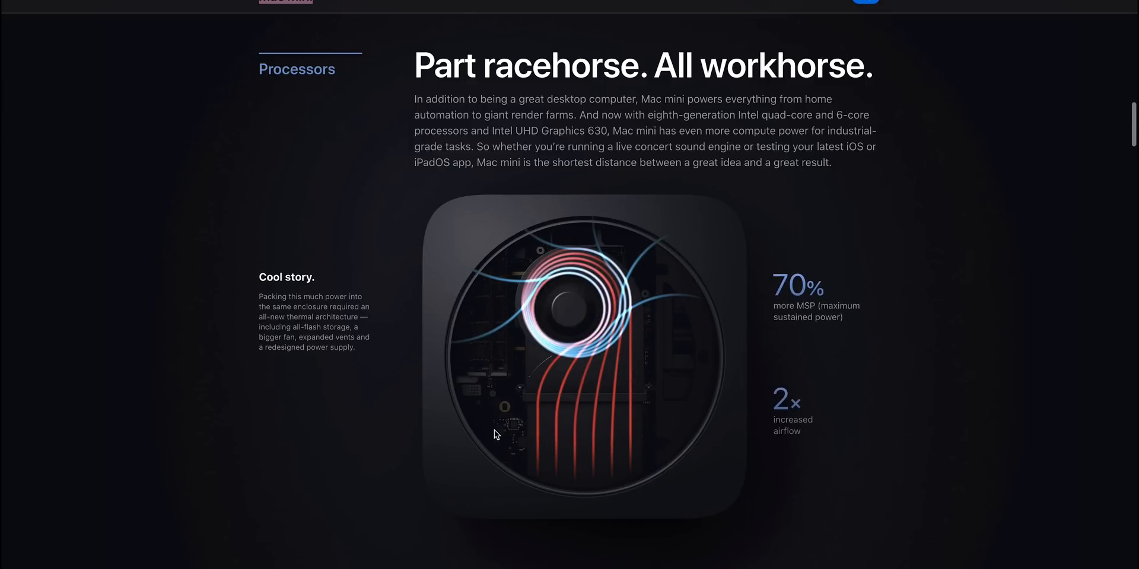
scroll(down, 3)
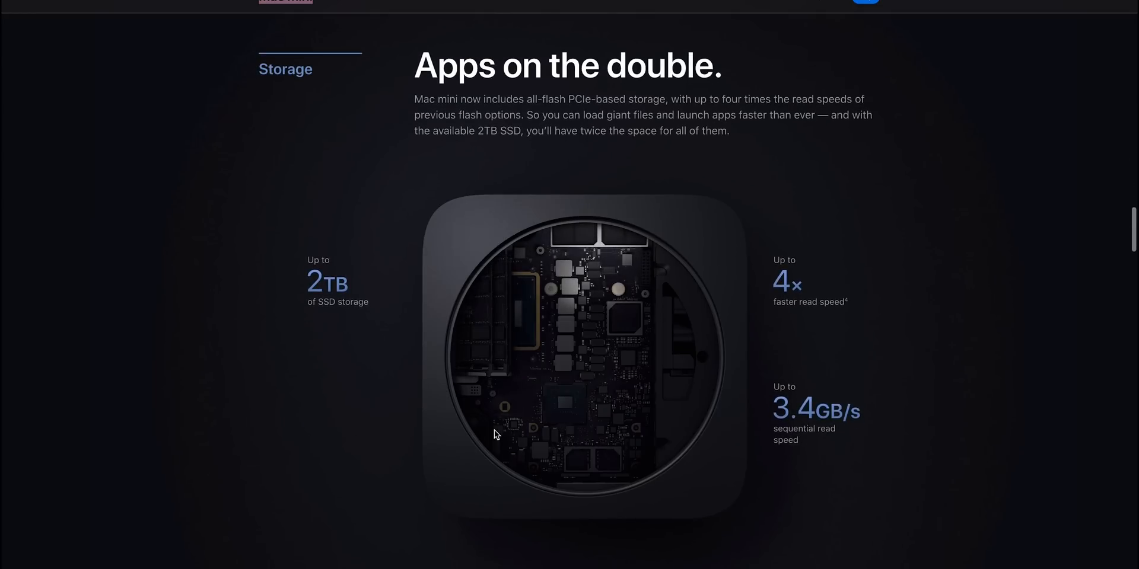
scroll(down, 3)
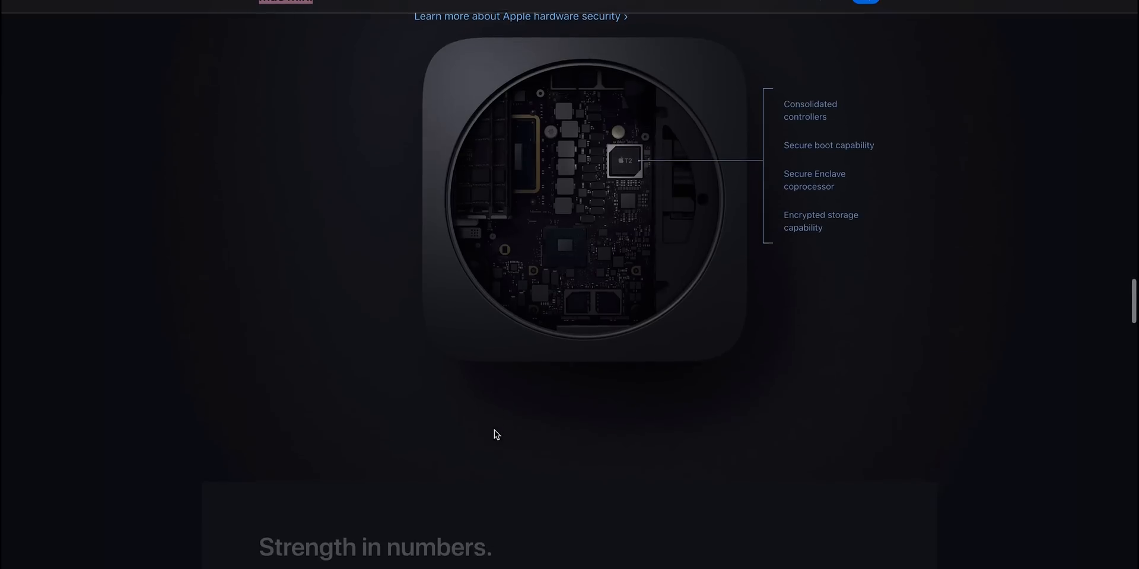
scroll(down, 3)
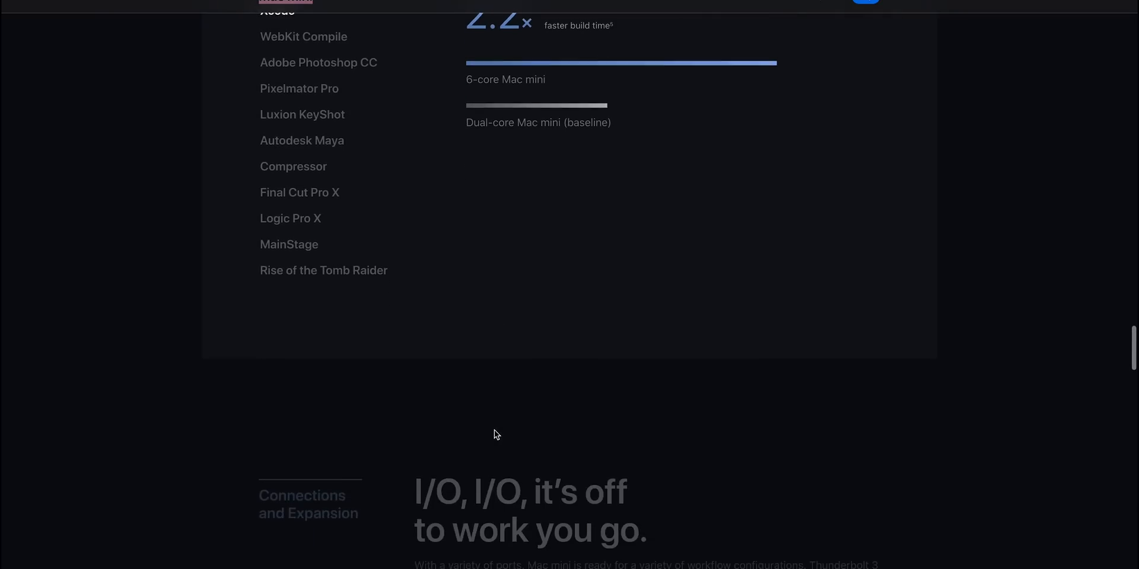
scroll(down, 3)
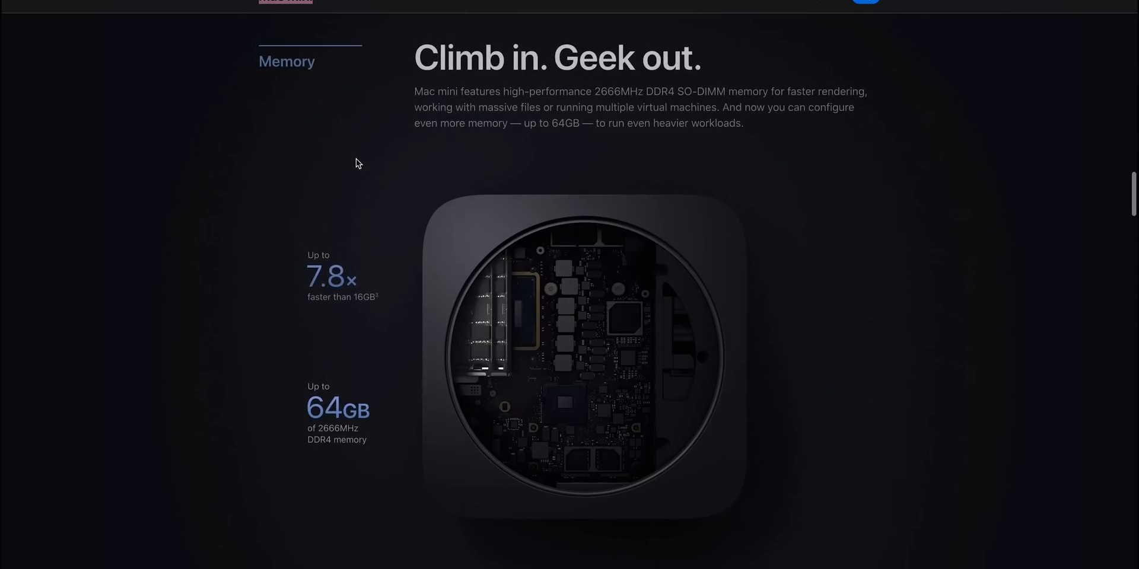
scroll(down, 3)
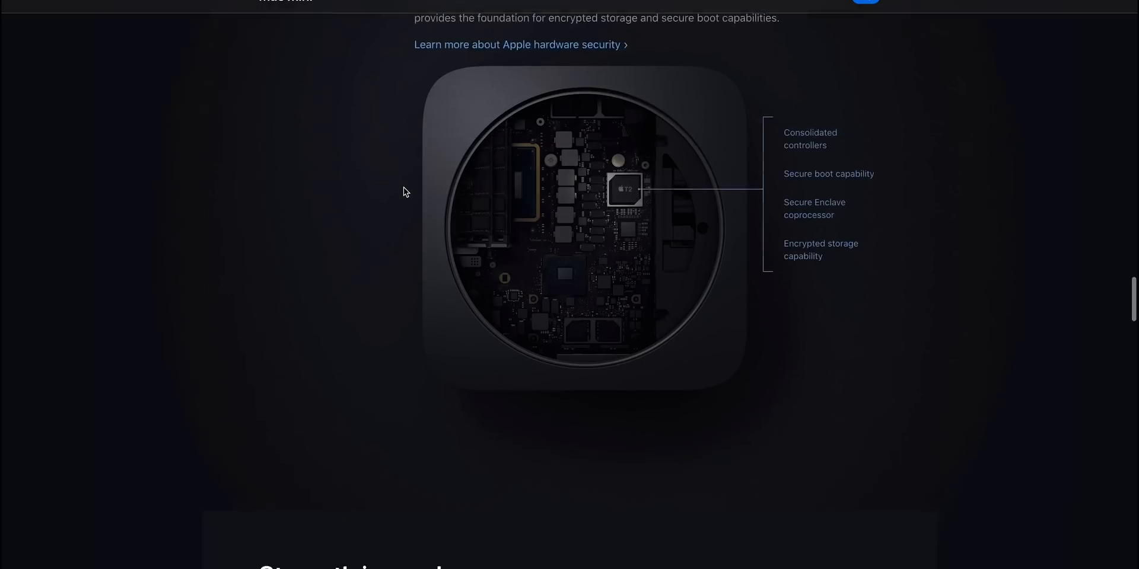
scroll(down, 3)
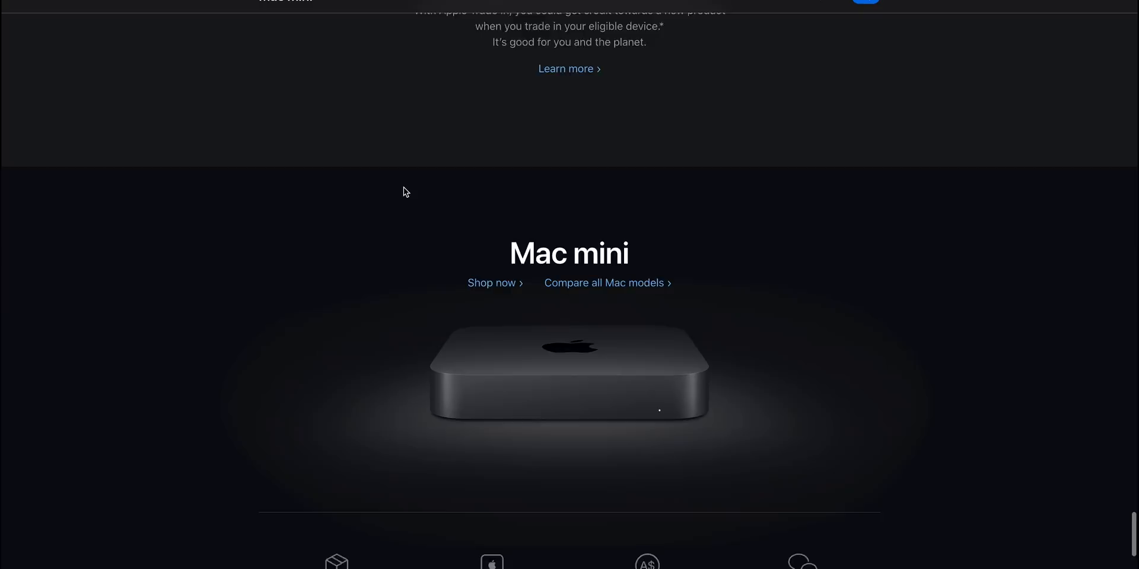
scroll(down, 3)
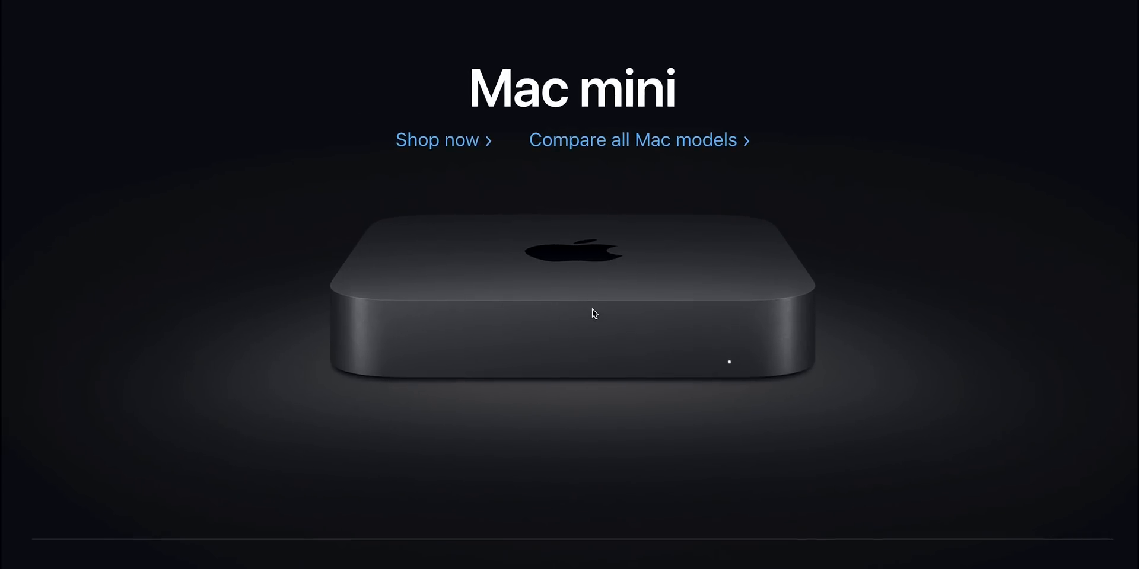
- Scroll the Mac mini page back to its 'Re-engineered in no small way.' hero section
scroll(down, 3)
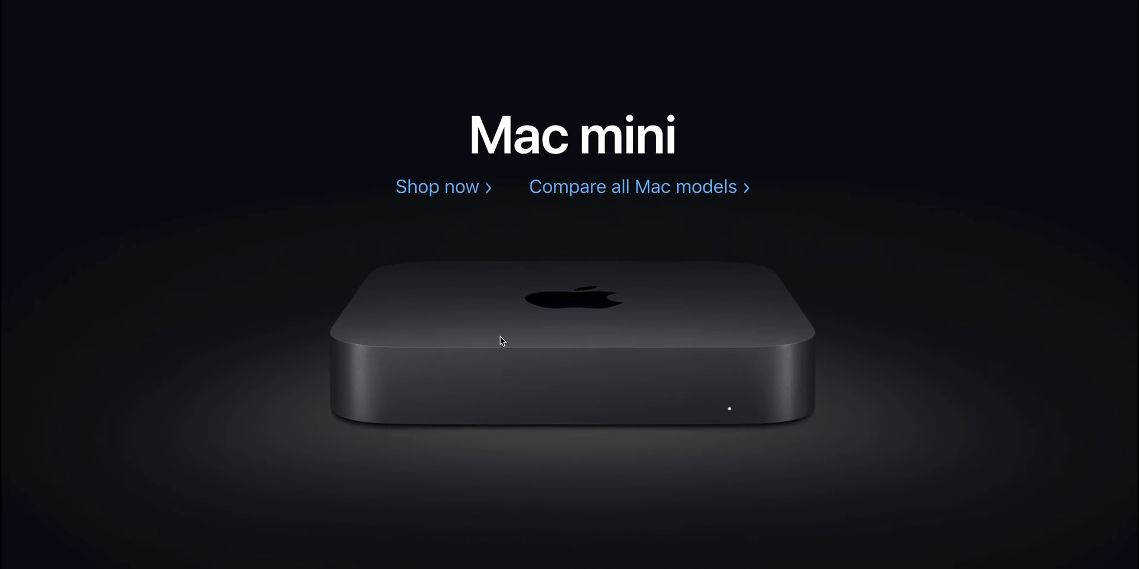
mouse_move(297, 18)
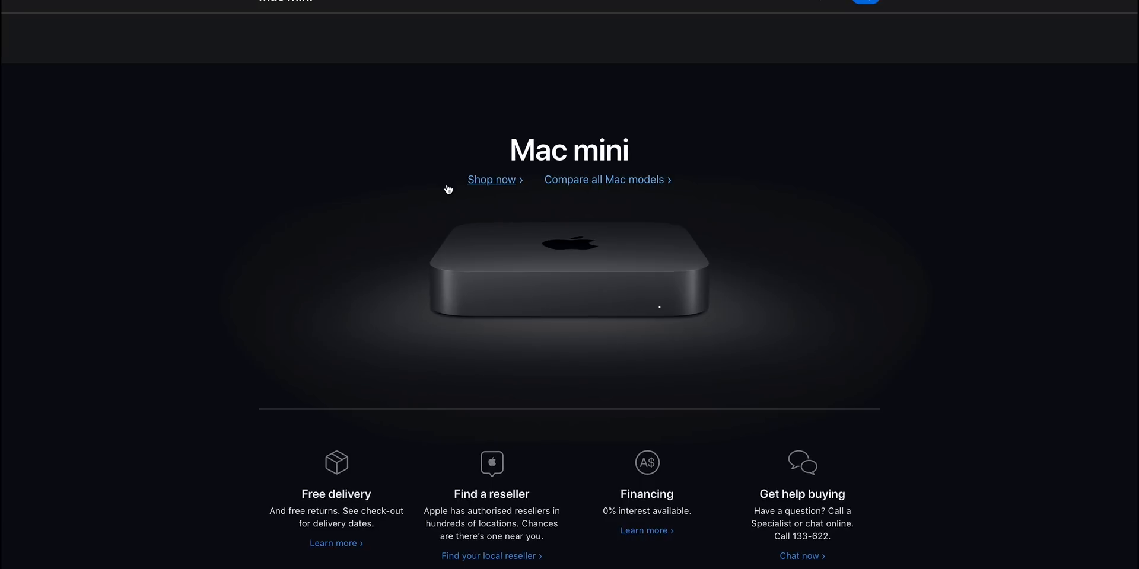
scroll(down, 3)
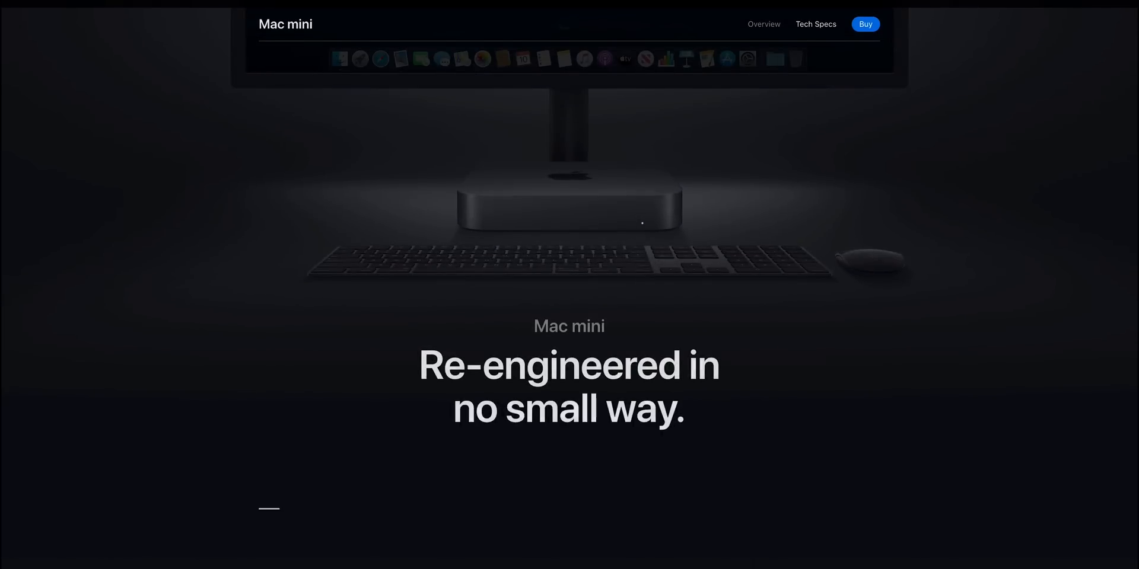
scroll(down, 3)
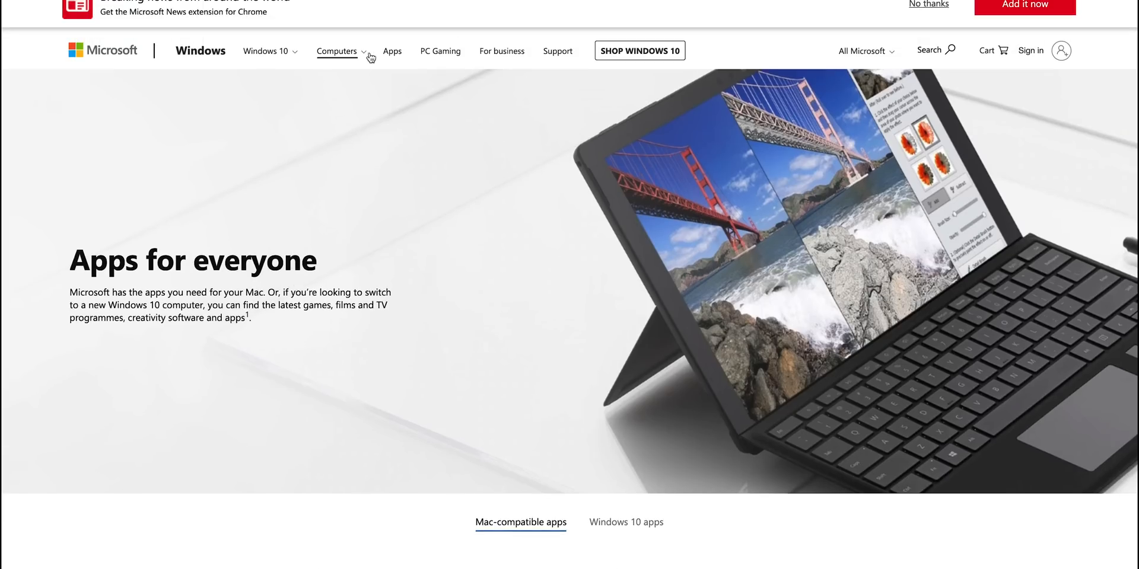
- Switch to the Windows 'Find a PC that fits' page via the Computers menu and browse its PC types
click(339, 49)
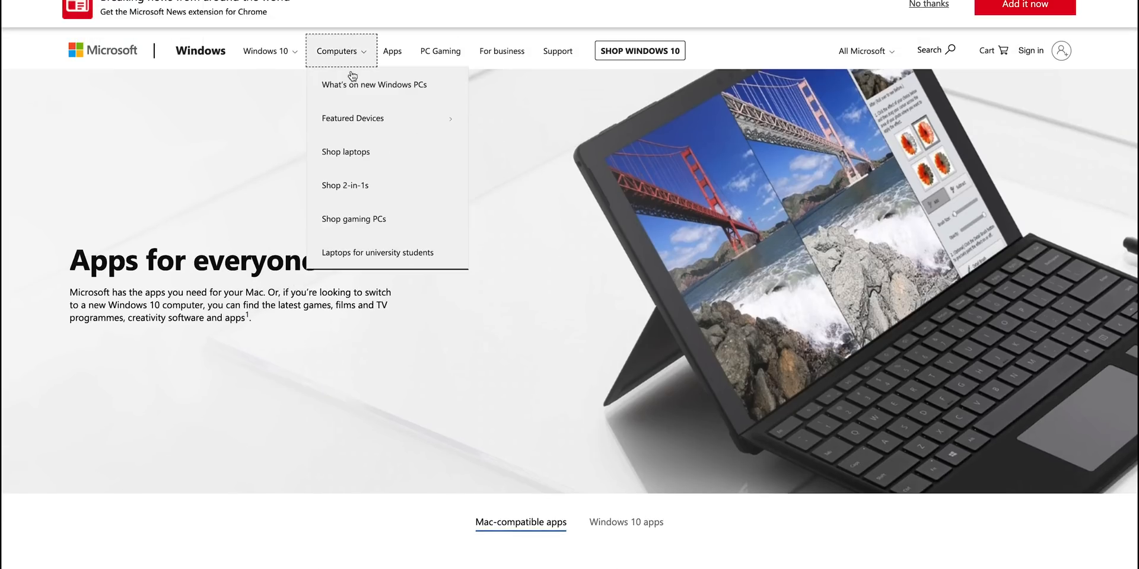
mouse_move(385, 90)
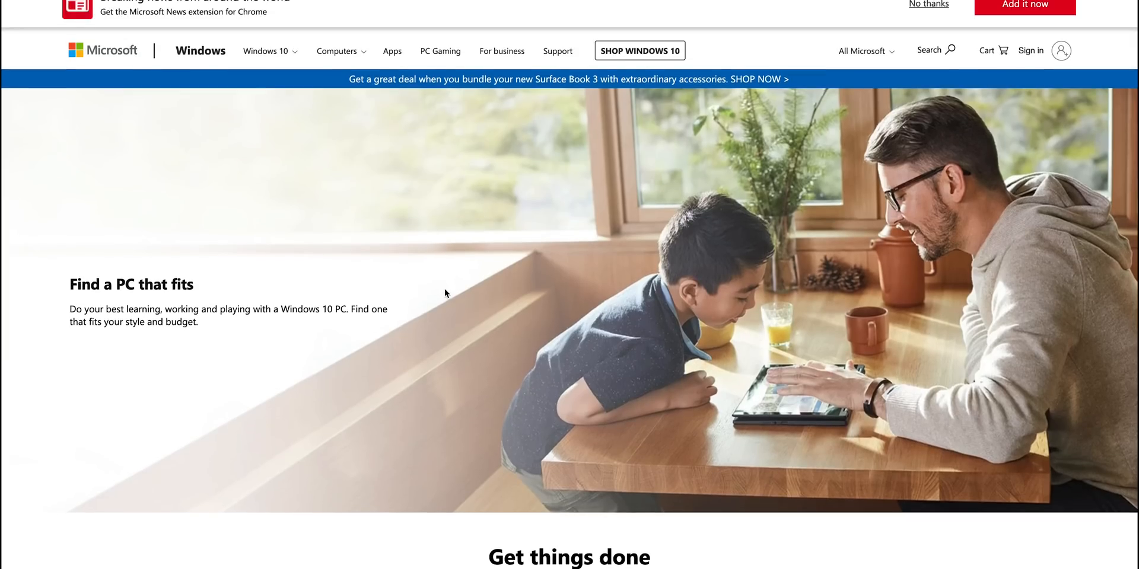
scroll(down, 3)
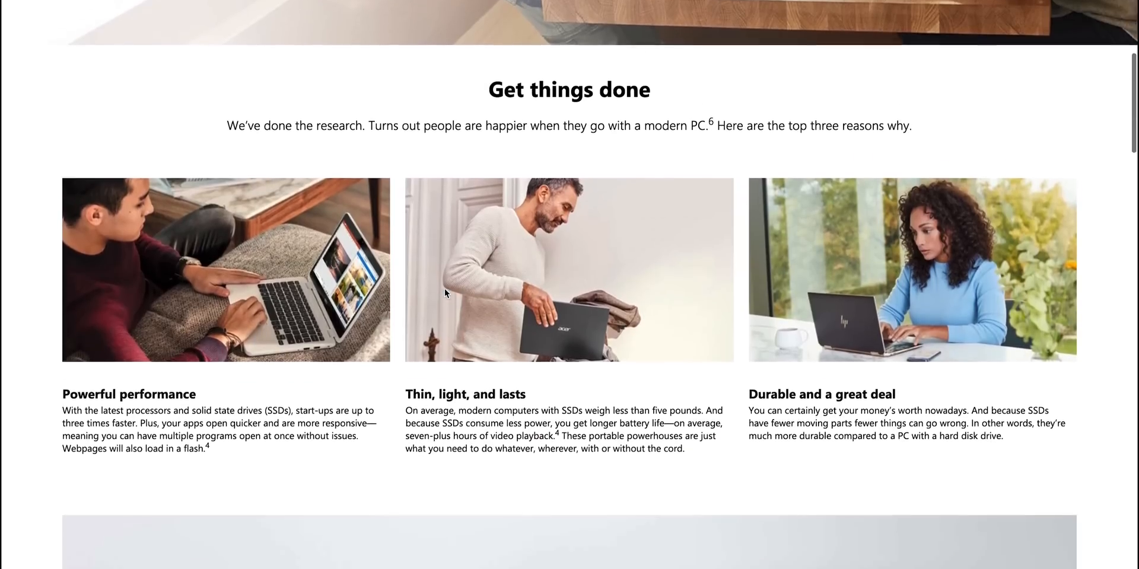
scroll(down, 3)
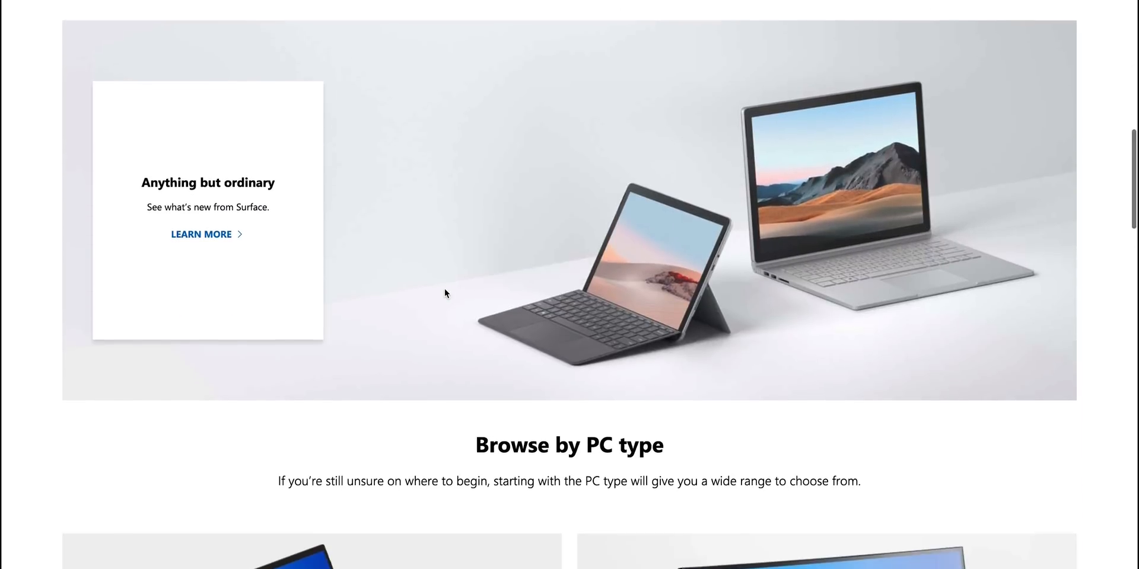
scroll(down, 3)
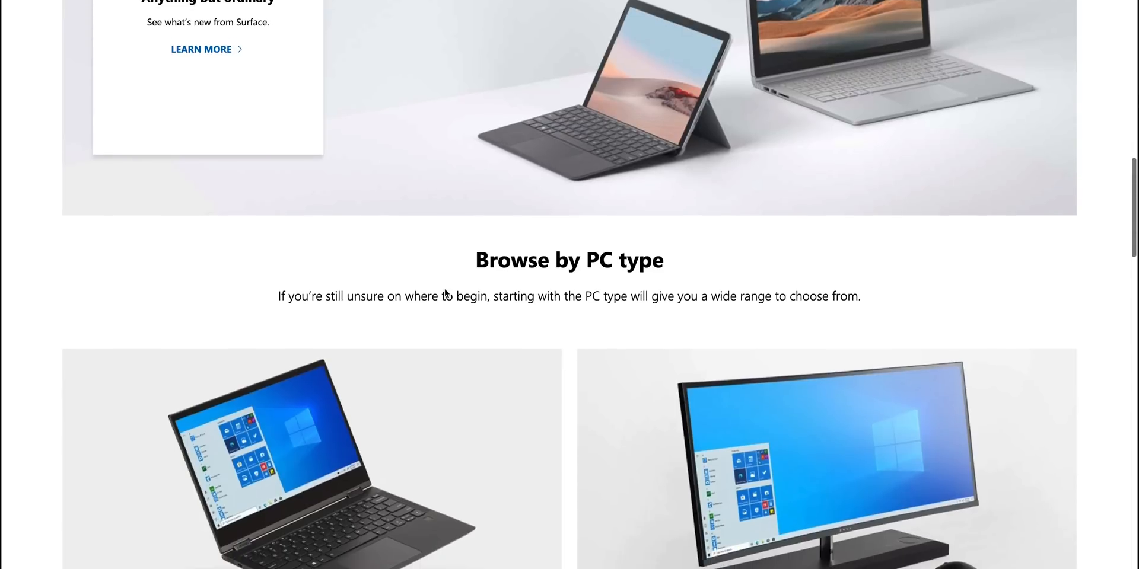
scroll(up, 3)
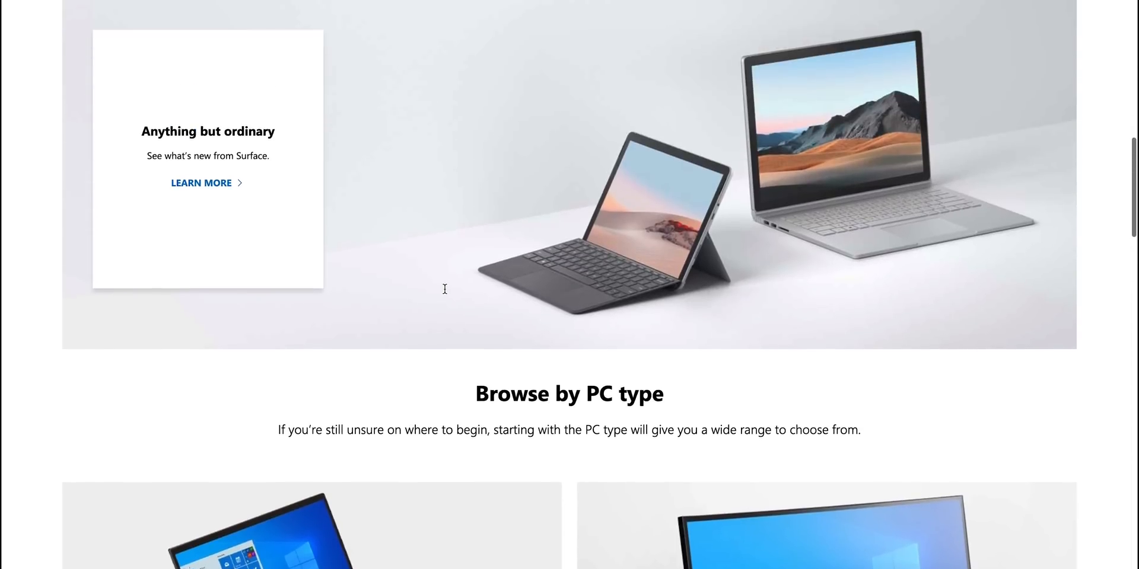
scroll(down, 3)
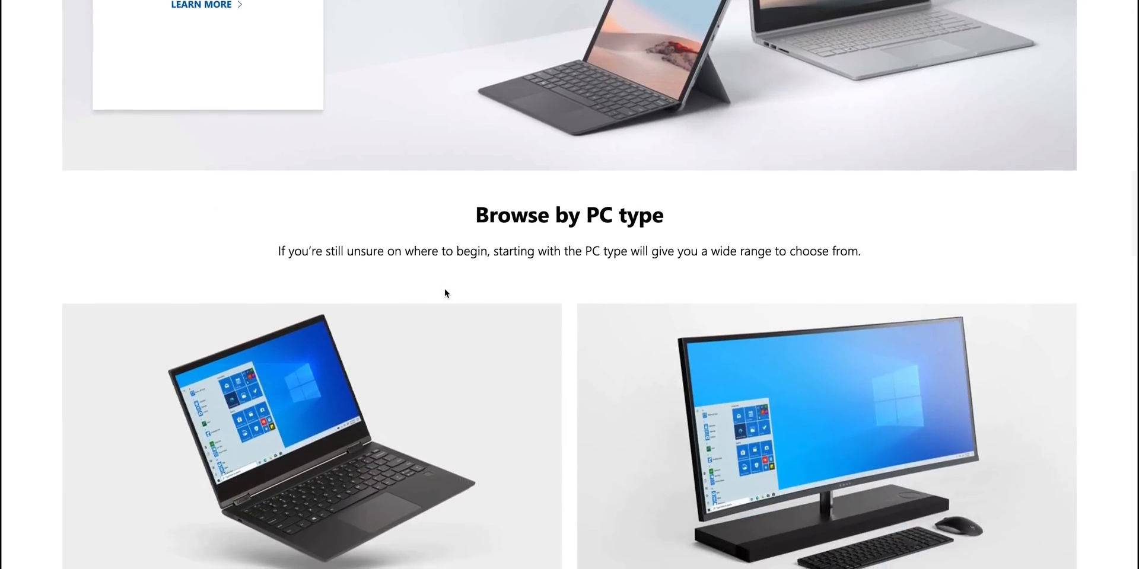
scroll(down, 3)
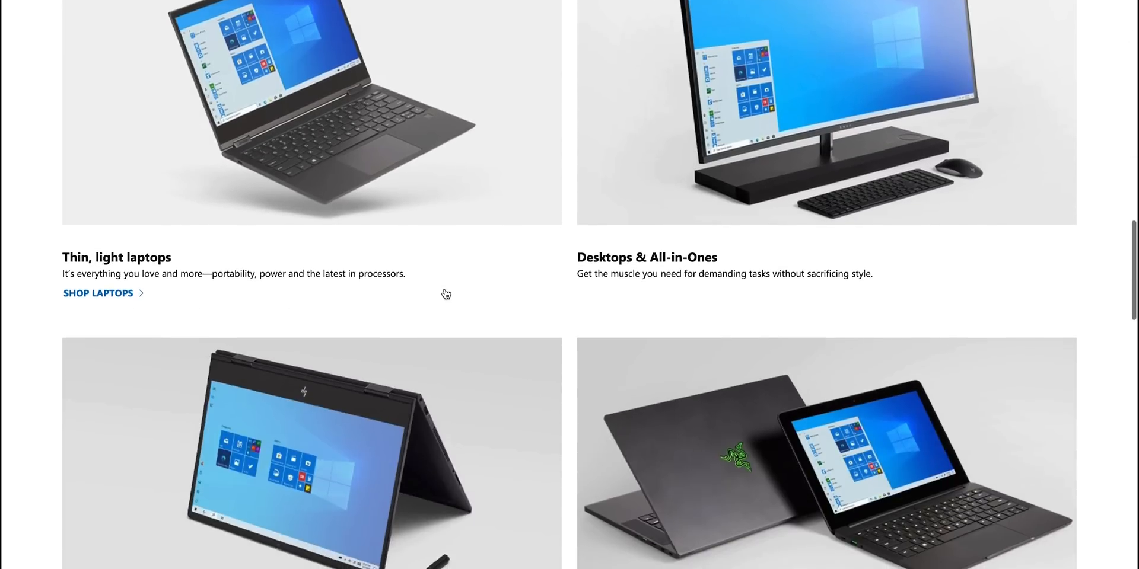
- Scroll through the Surface sections and back up the Windows PC page
scroll(down, 3)
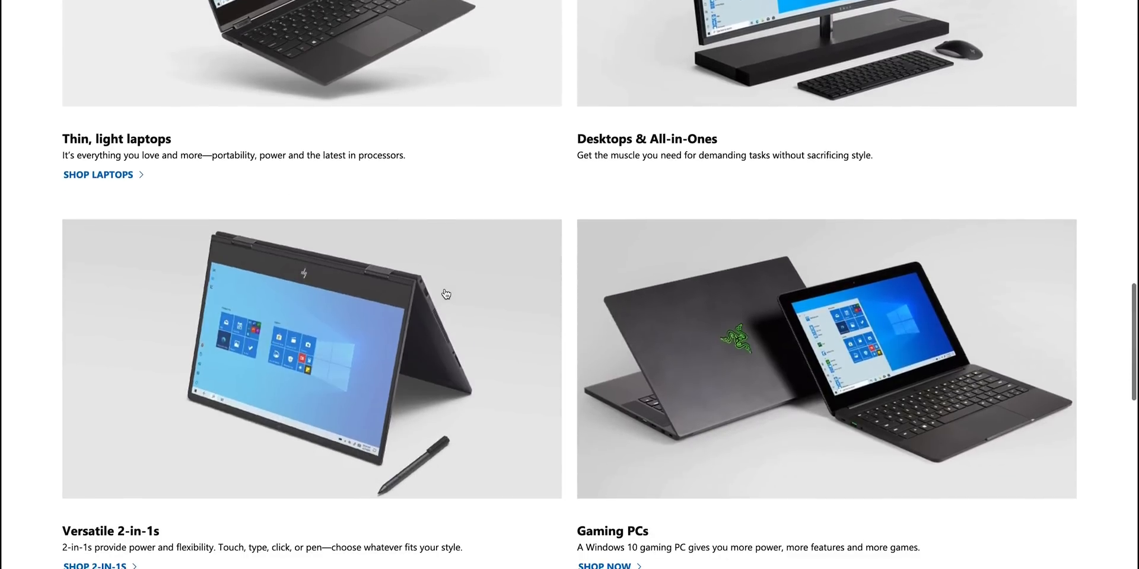
scroll(down, 3)
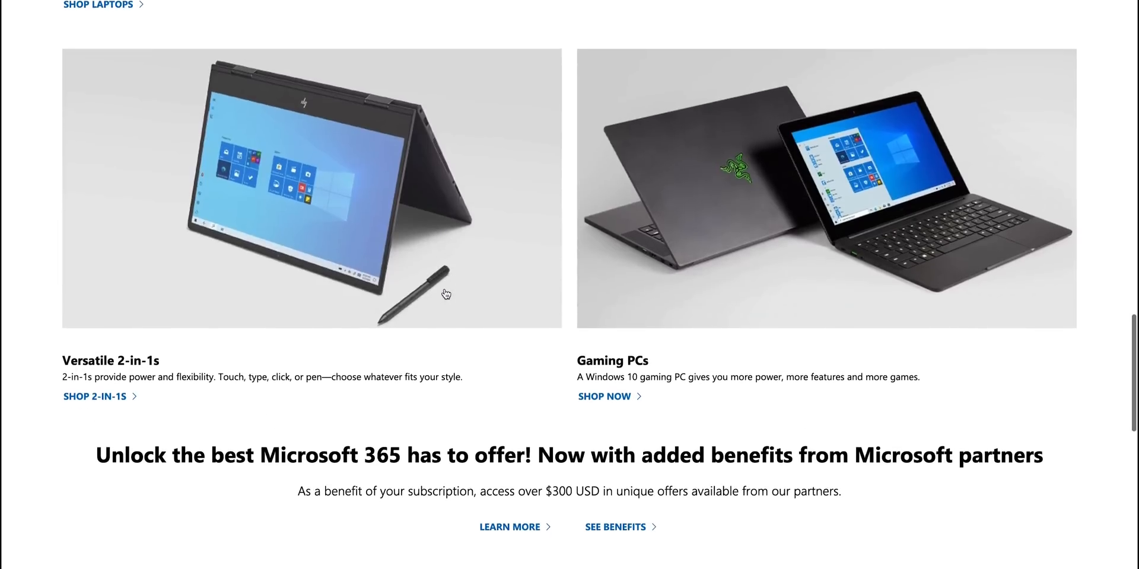
scroll(down, 3)
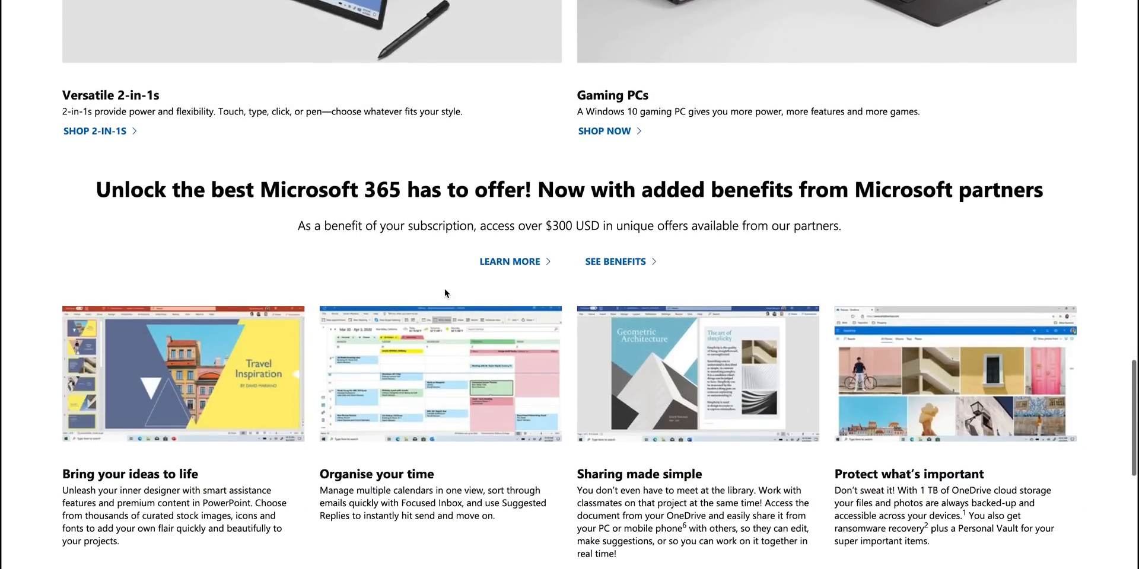
scroll(up, 3)
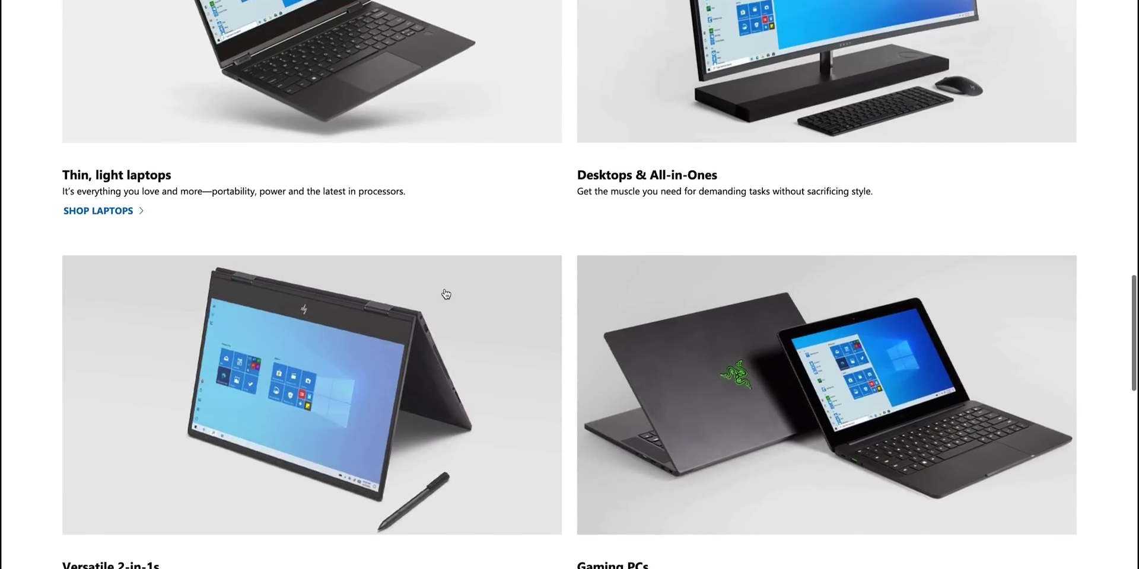
scroll(up, 3)
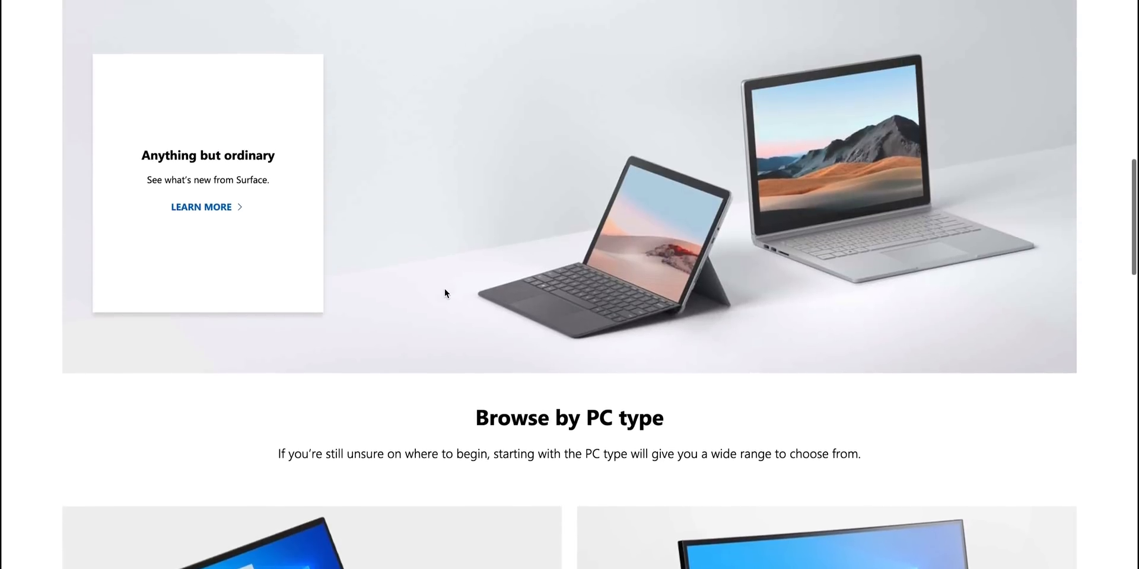
scroll(up, 3)
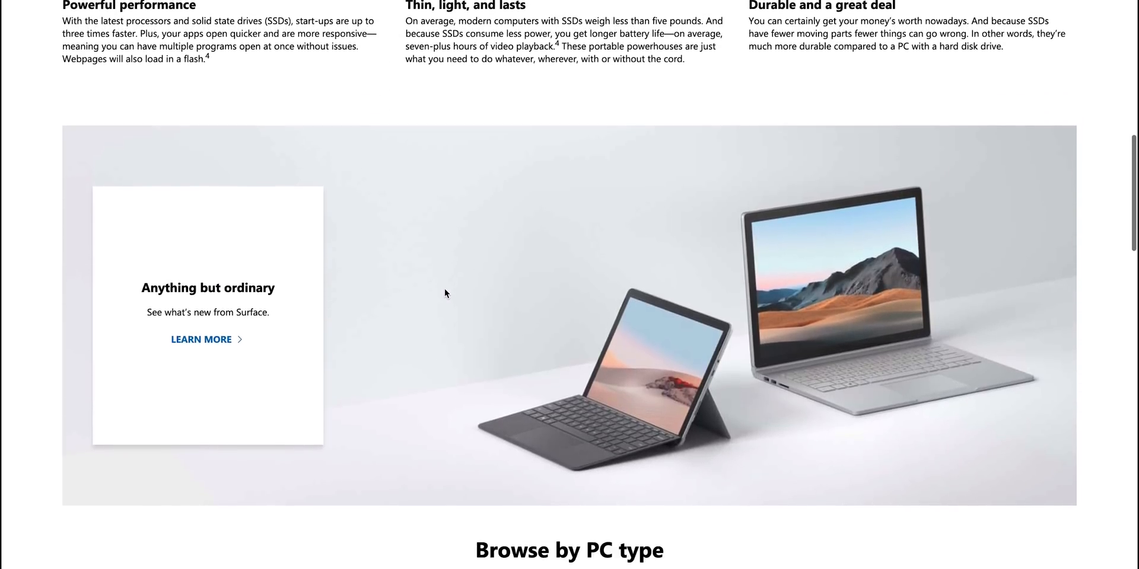
scroll(down, 3)
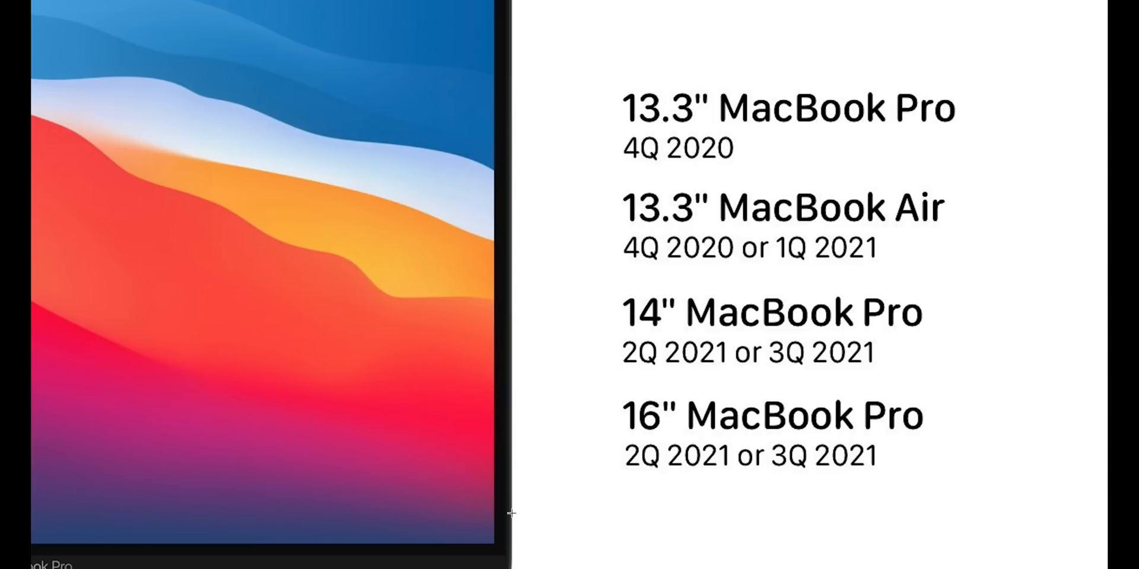
mouse_move(398, 429)
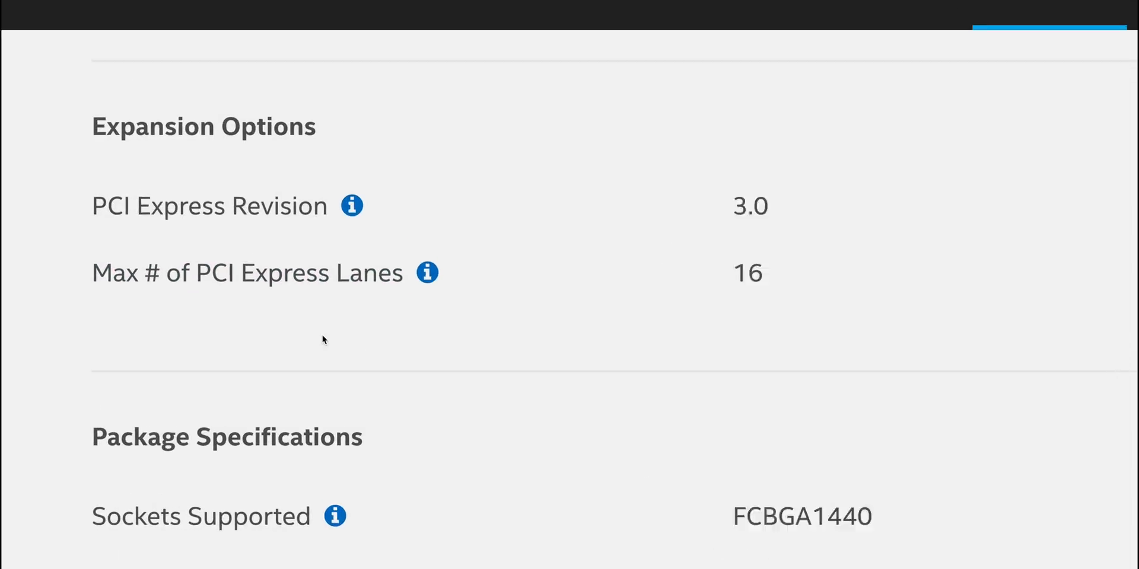
- Scroll through the Intel Core i9-9980HK specification sections
scroll(down, 3)
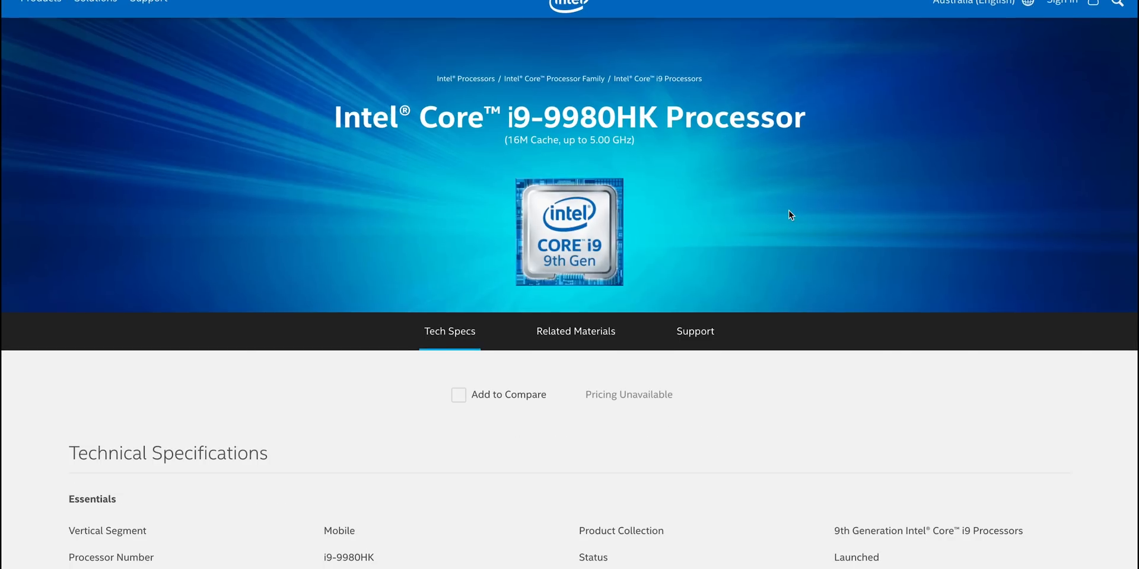
scroll(down, 3)
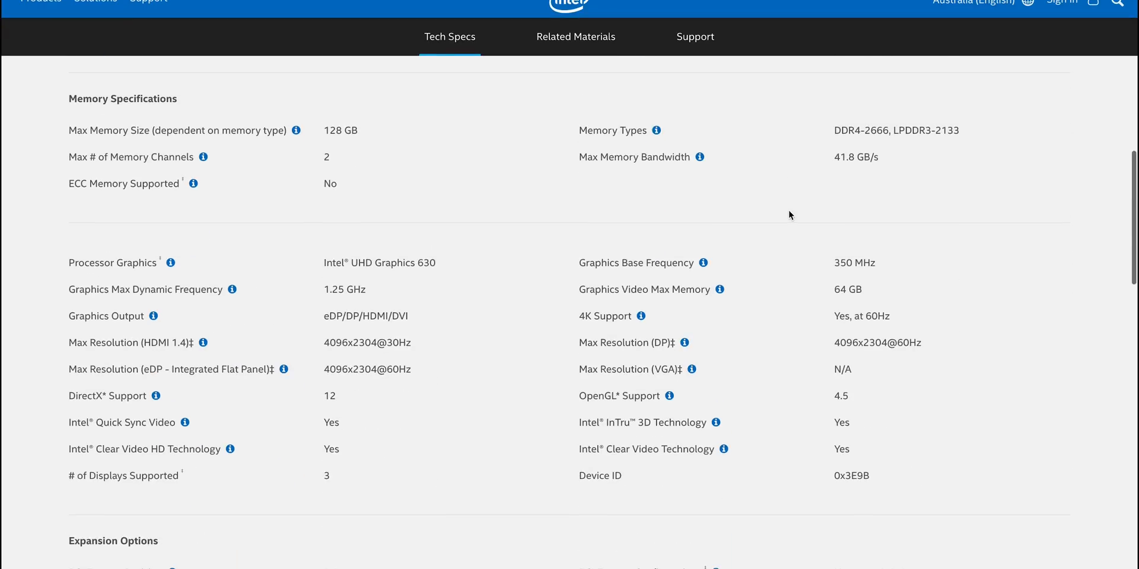
scroll(down, 3)
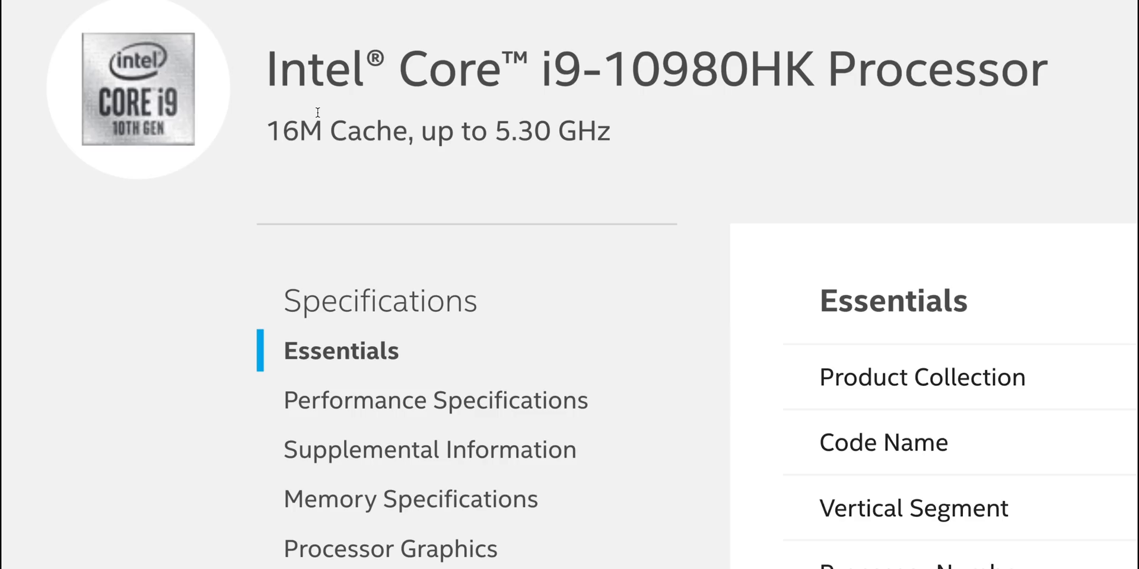
- Scroll the i9-10980HK specs through performance, memory and graphics down to expansion options and package specifications
scroll(down, 3)
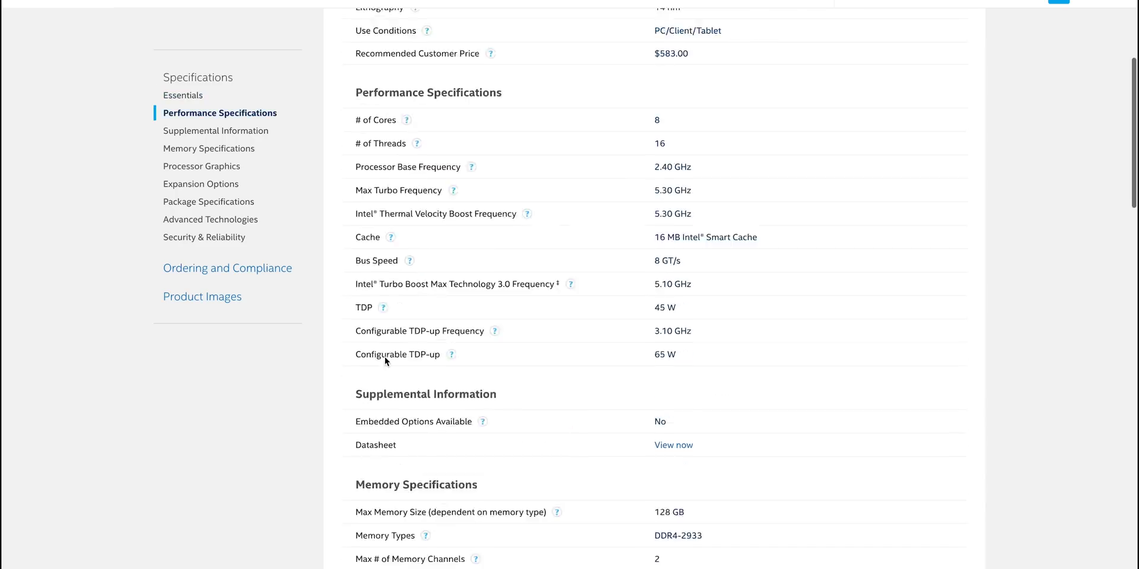
scroll(down, 3)
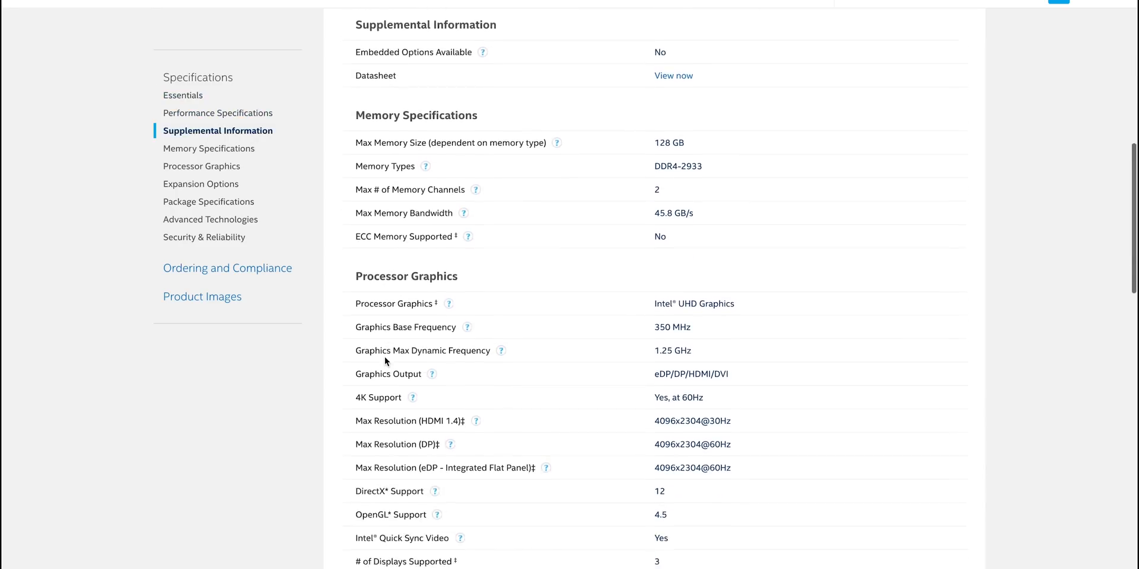
scroll(down, 3)
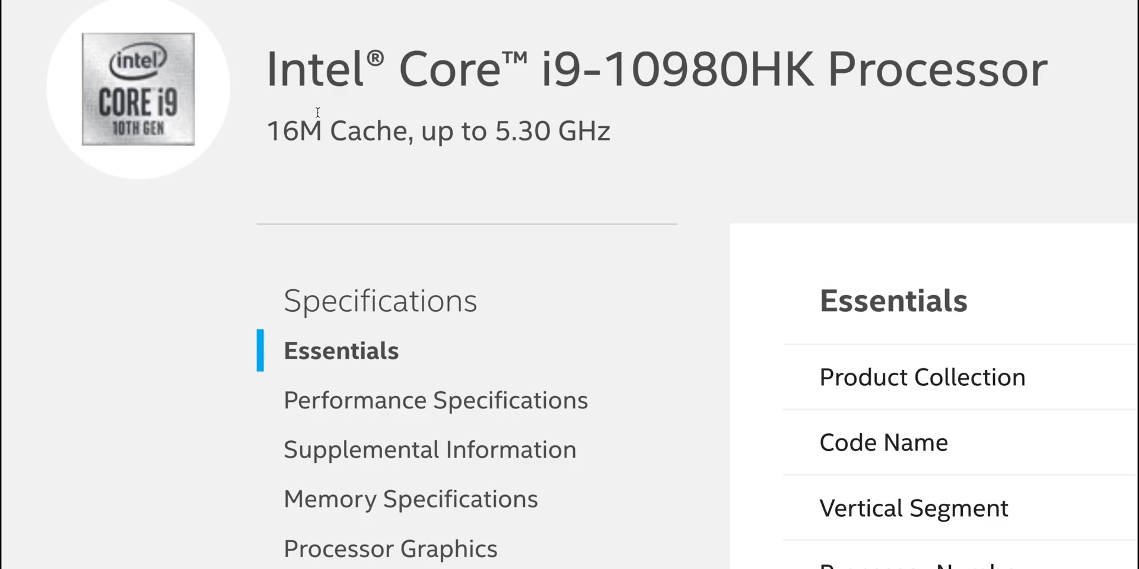
scroll(down, 3)
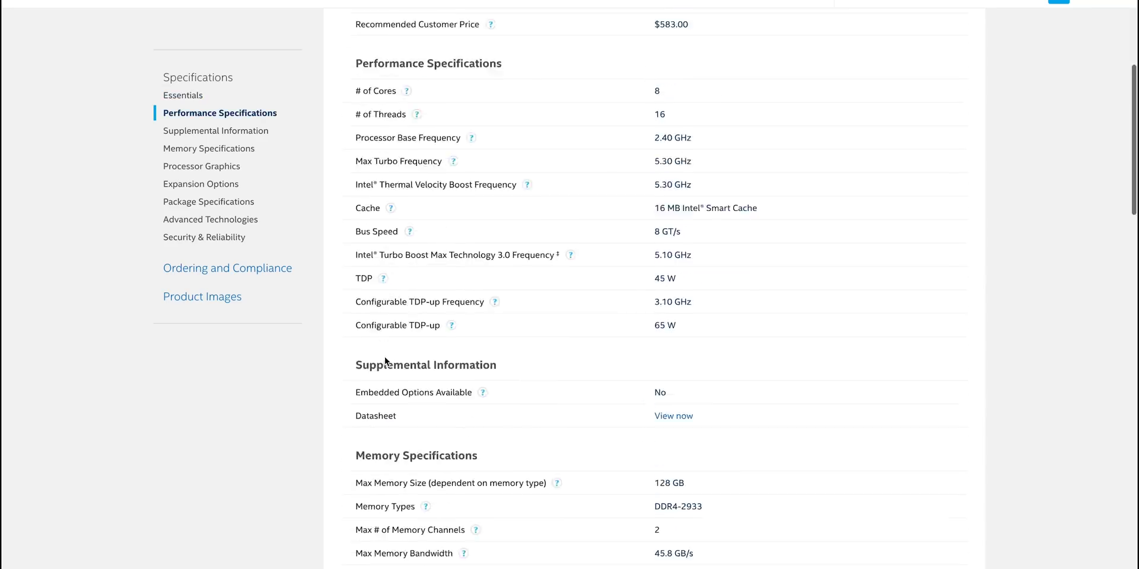
scroll(down, 3)
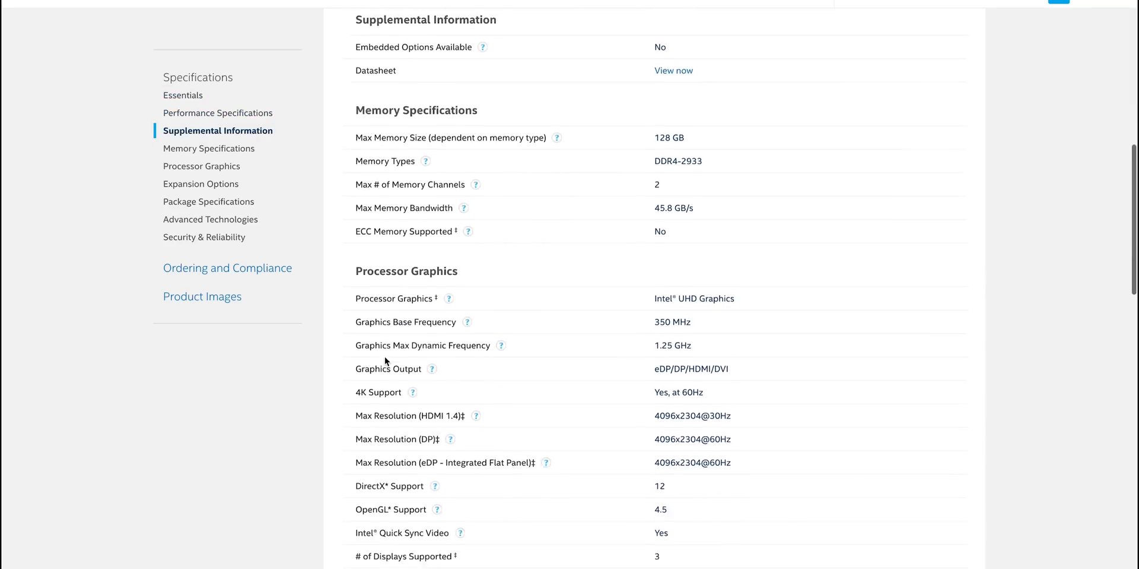
scroll(down, 3)
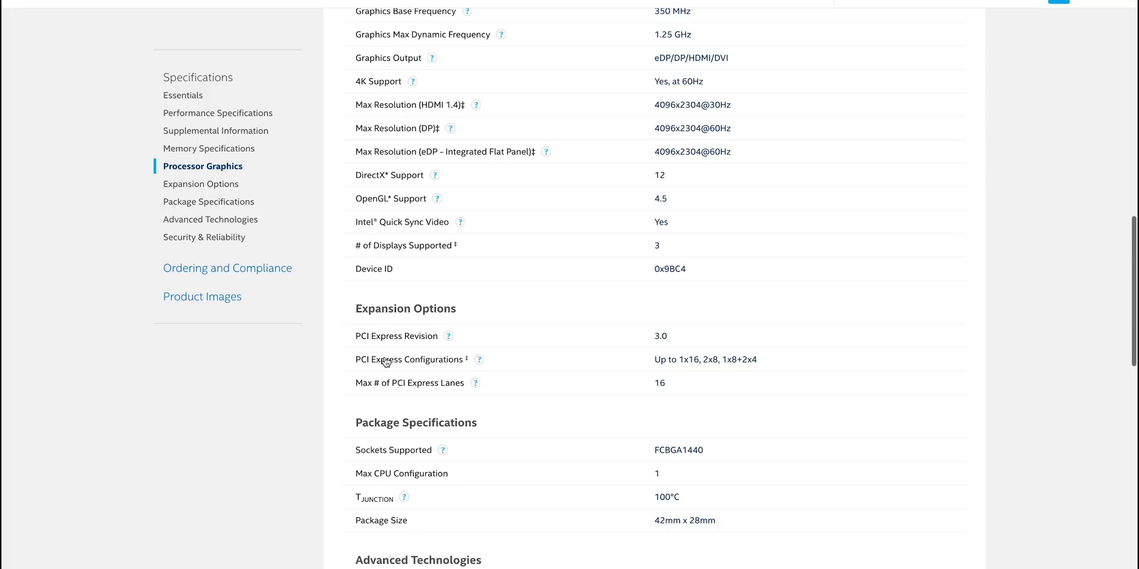